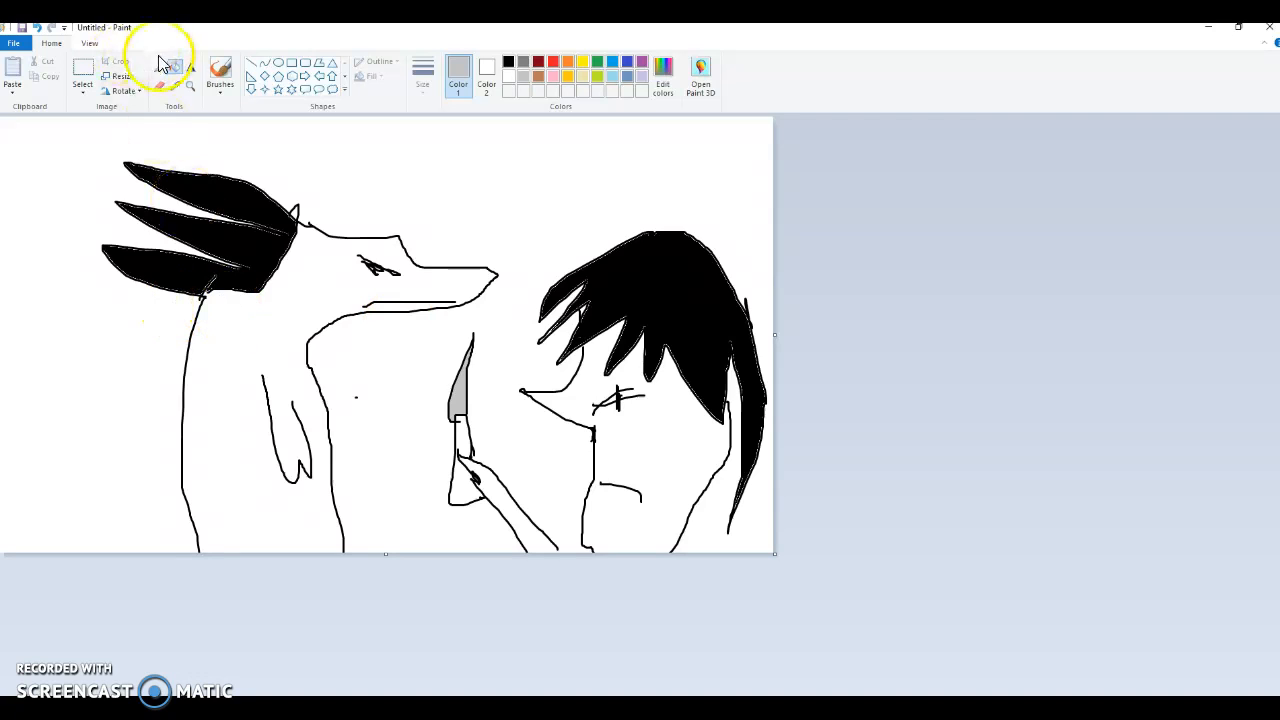
Choose the Pencil tool with a thin line width for freehand sketching.
{"action": "left_click", "coordinate": [422, 76]}
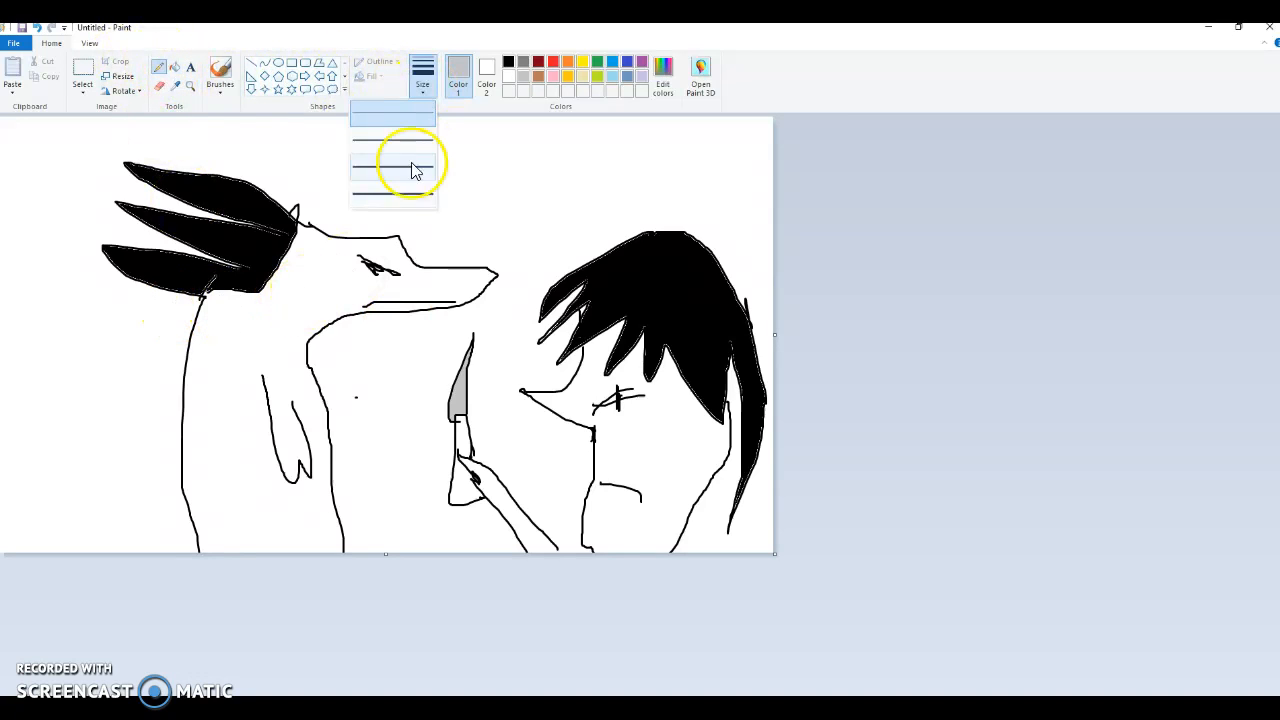
{"action": "left_click", "coordinate": [392, 160]}
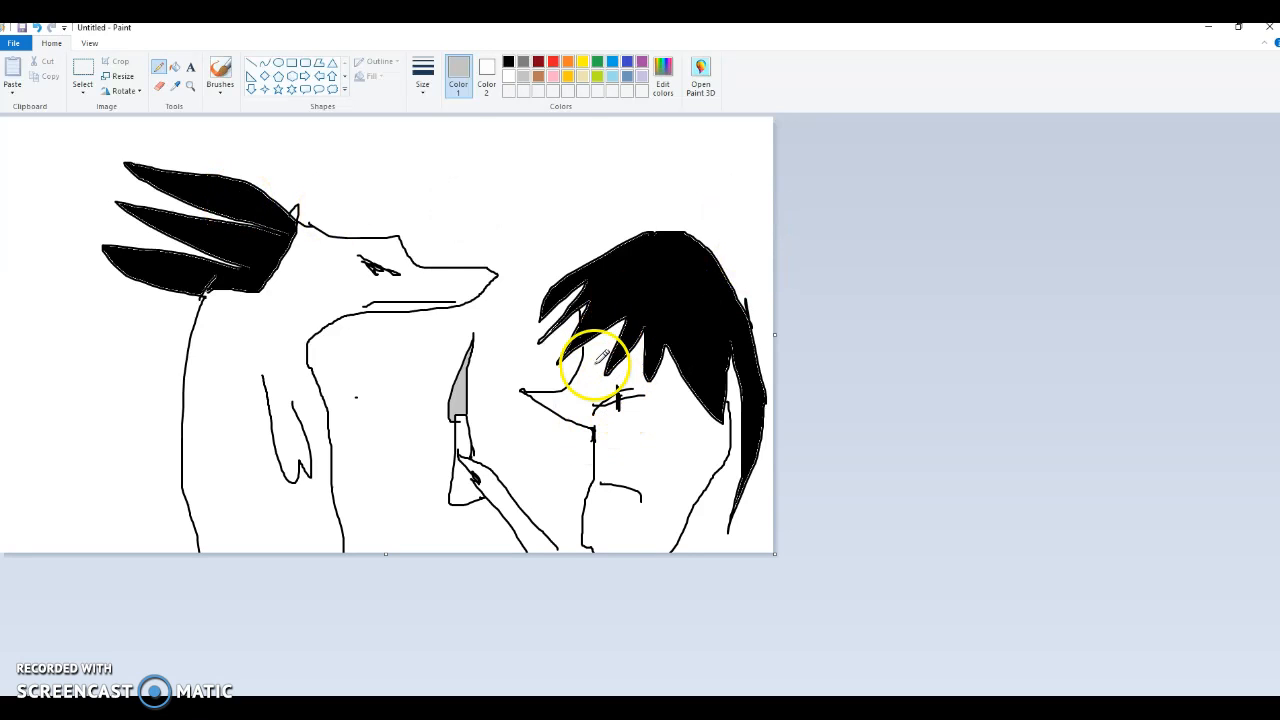
Pick red and mark the right character's face with the pencil.
{"action": "left_click", "coordinate": [536, 62]}
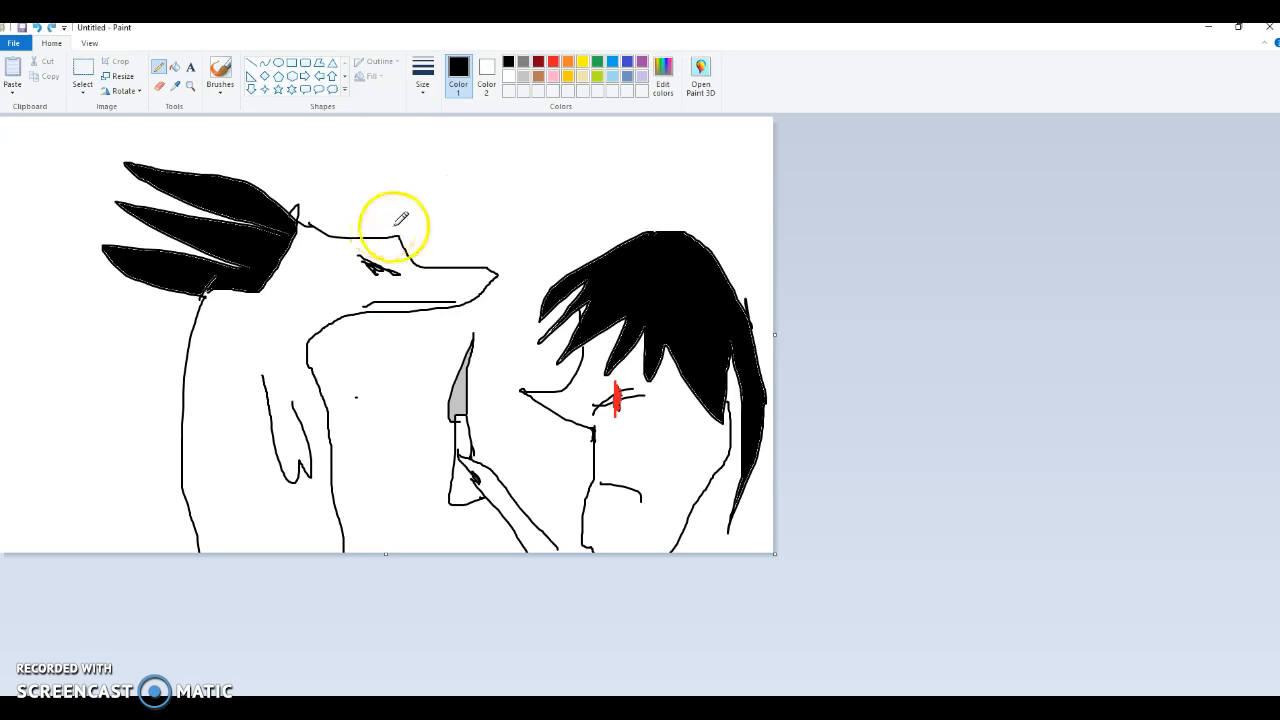
{"action": "mouse_move", "coordinate": [584, 206]}
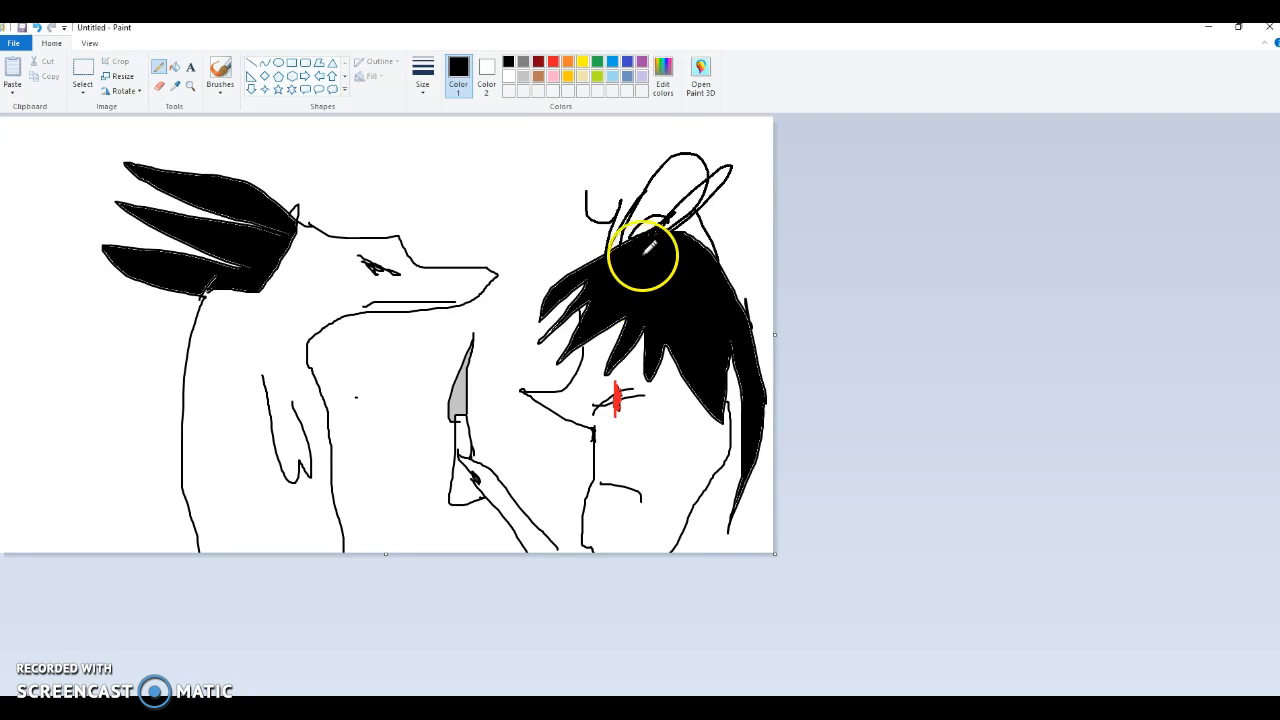
Draw an ear line above the hair, then return to the Pencil tool after undoing it.
{"action": "left_click_drag", "start_coordinate": [644, 256], "coordinate": [556, 304]}
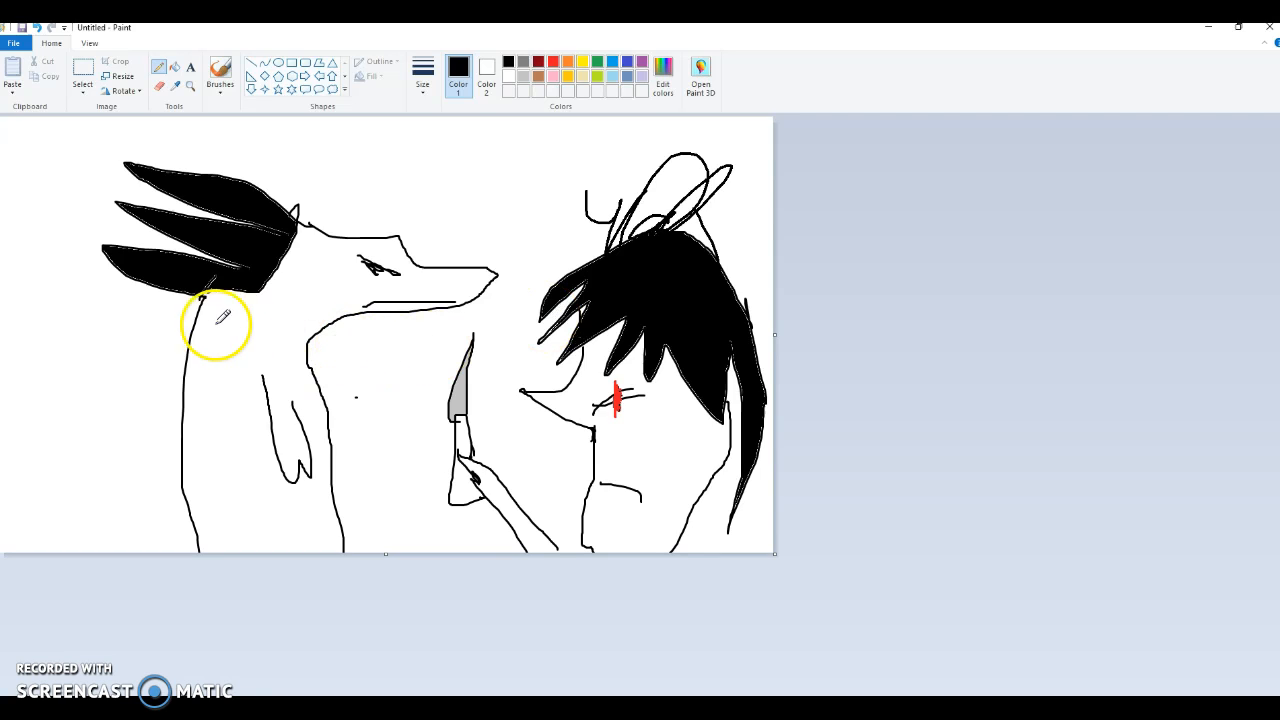
{"action": "mouse_move", "coordinate": [544, 168]}
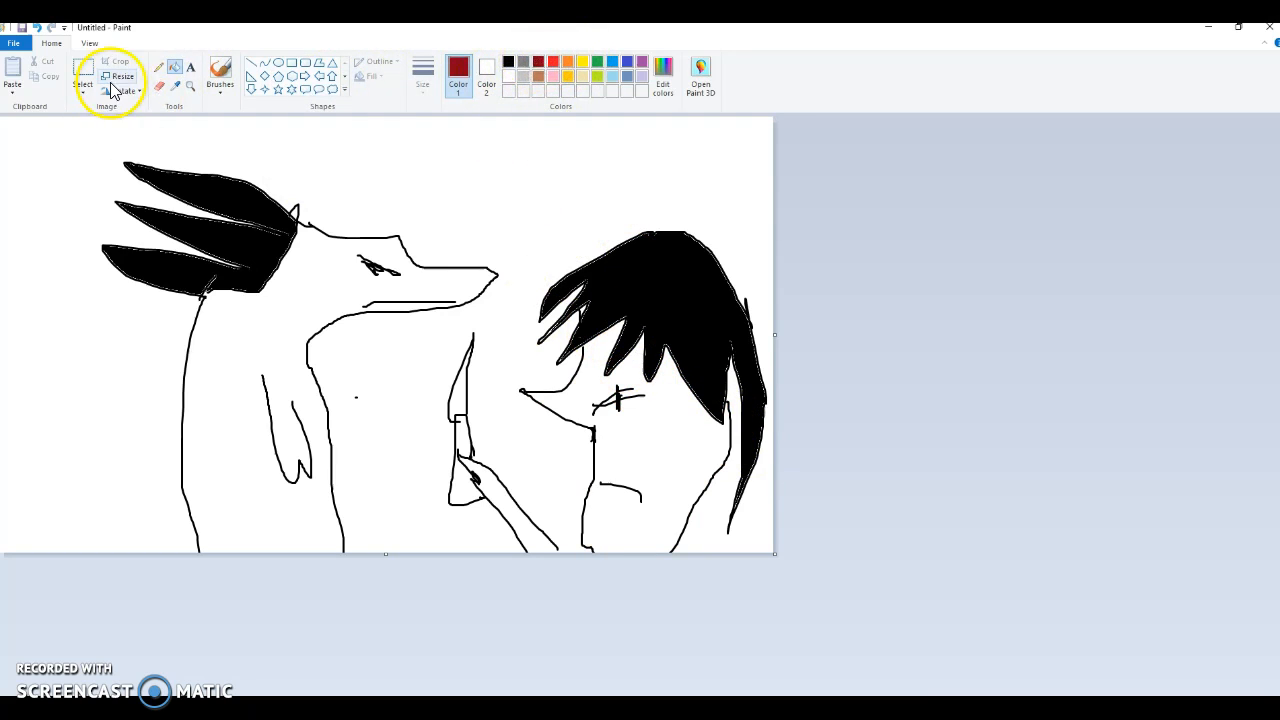
{"action": "left_click", "coordinate": [422, 76]}
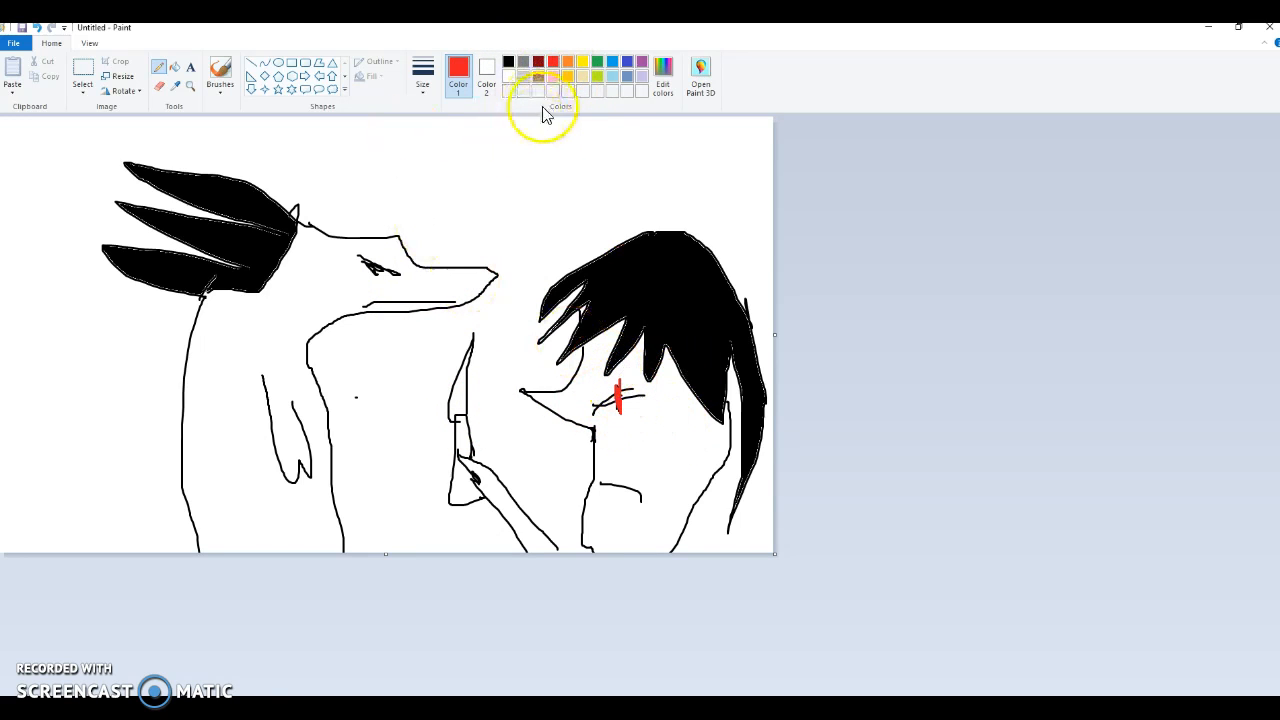
Scribble a red pencil line vertically down the centre, across both characters' faces.
{"action": "left_click_drag", "start_coordinate": [528, 120], "coordinate": [610, 556]}
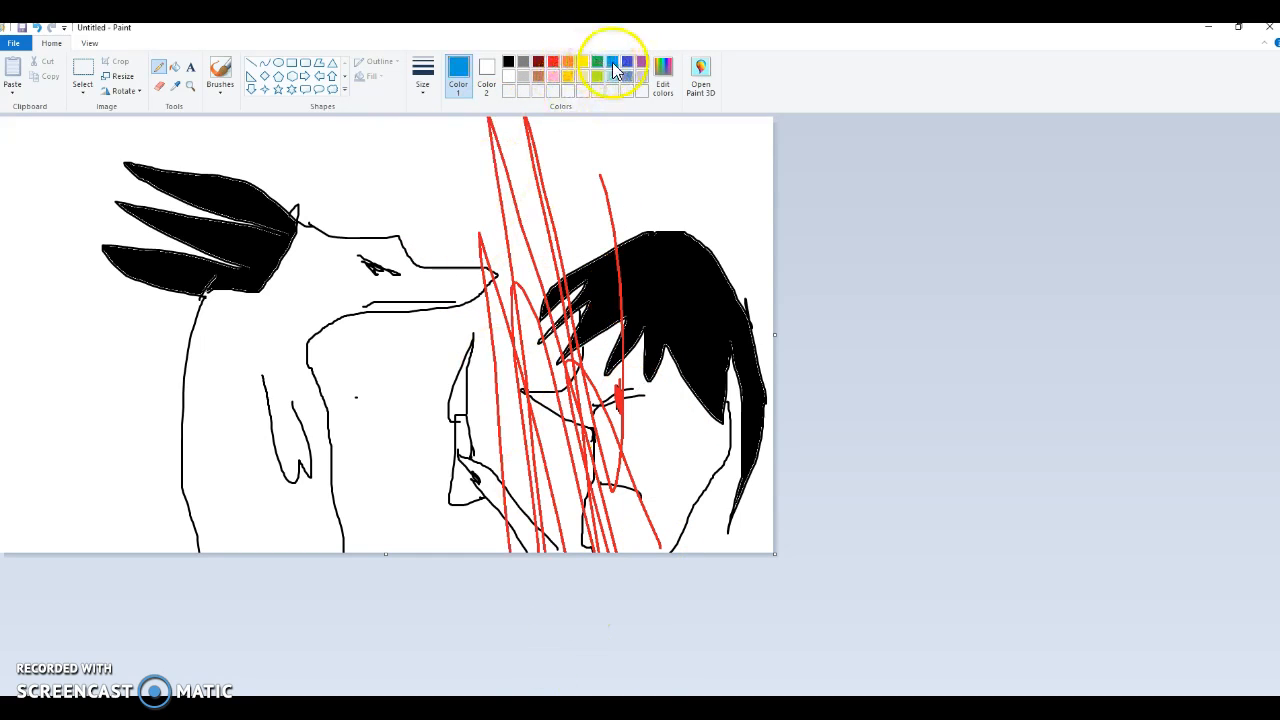
Pick orange and brush looping strokes over the left character's face and body.
{"action": "left_click", "coordinate": [220, 76]}
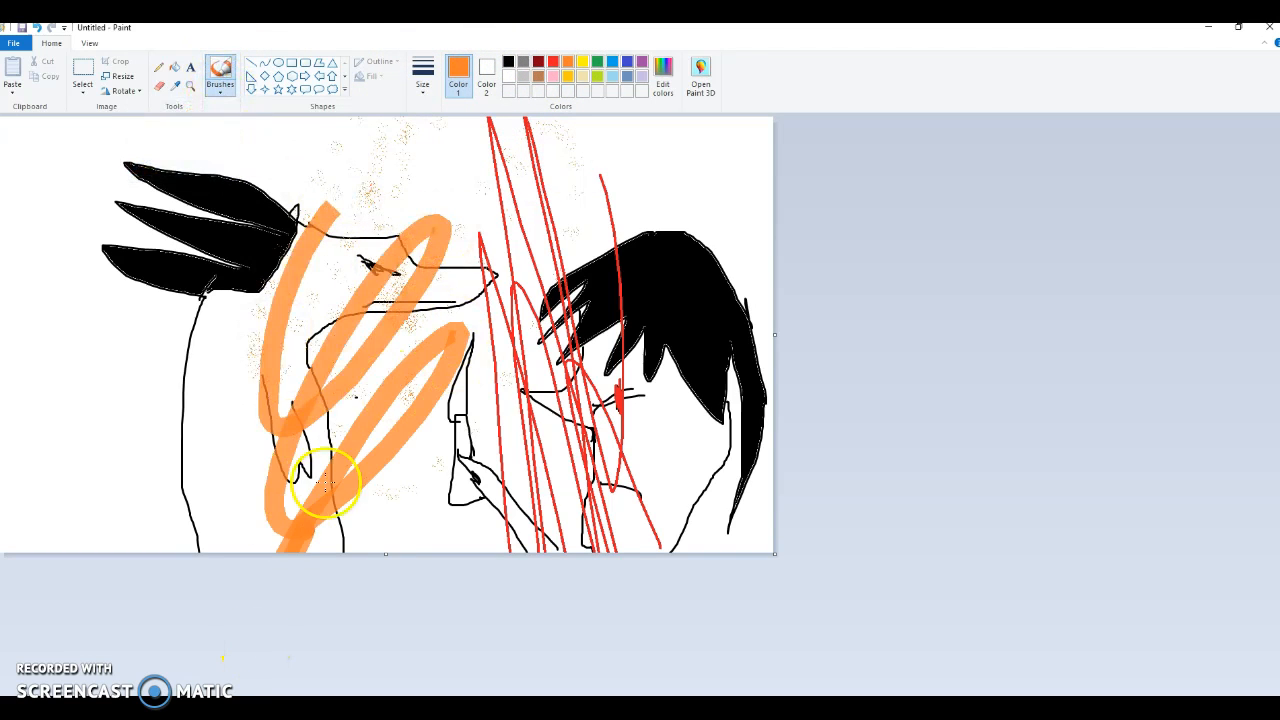
Sprawl thick orange brush scribbles across nearly the whole canvas, covering both characters.
{"action": "left_click_drag", "start_coordinate": [324, 480], "coordinate": [440, 300]}
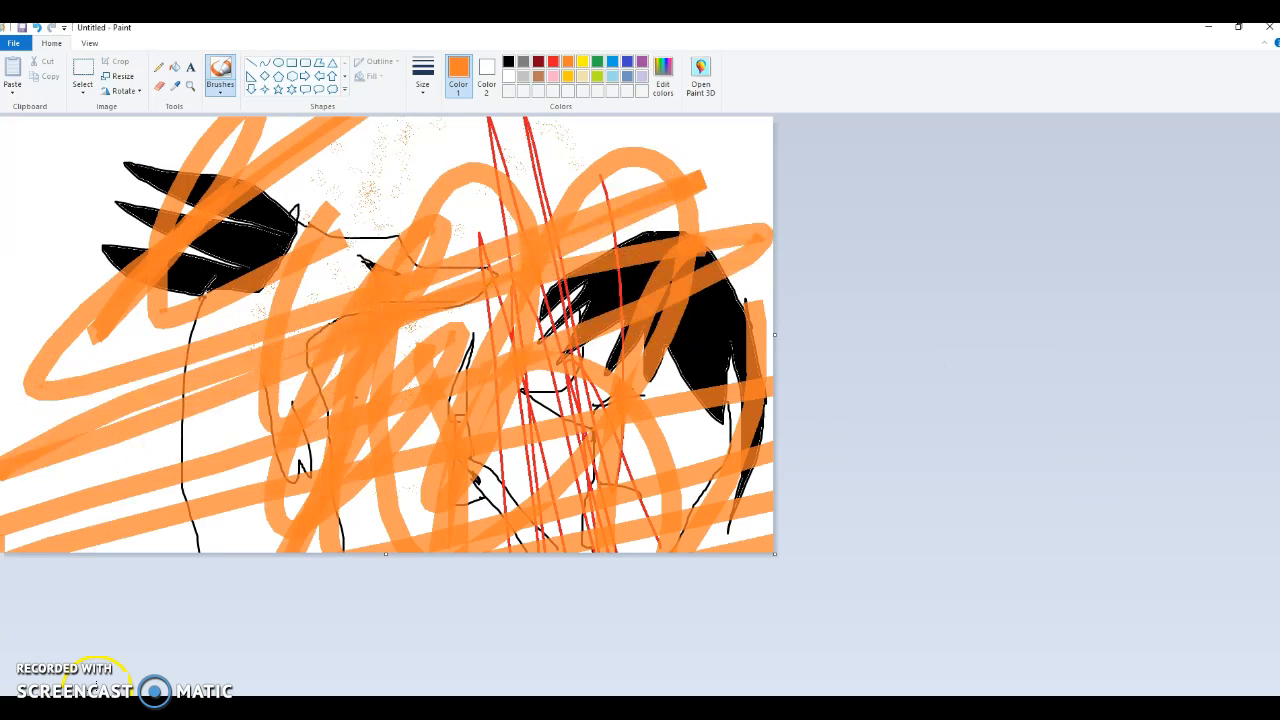
{"action": "left_click_drag", "start_coordinate": [300, 200], "coordinate": [118, 436]}
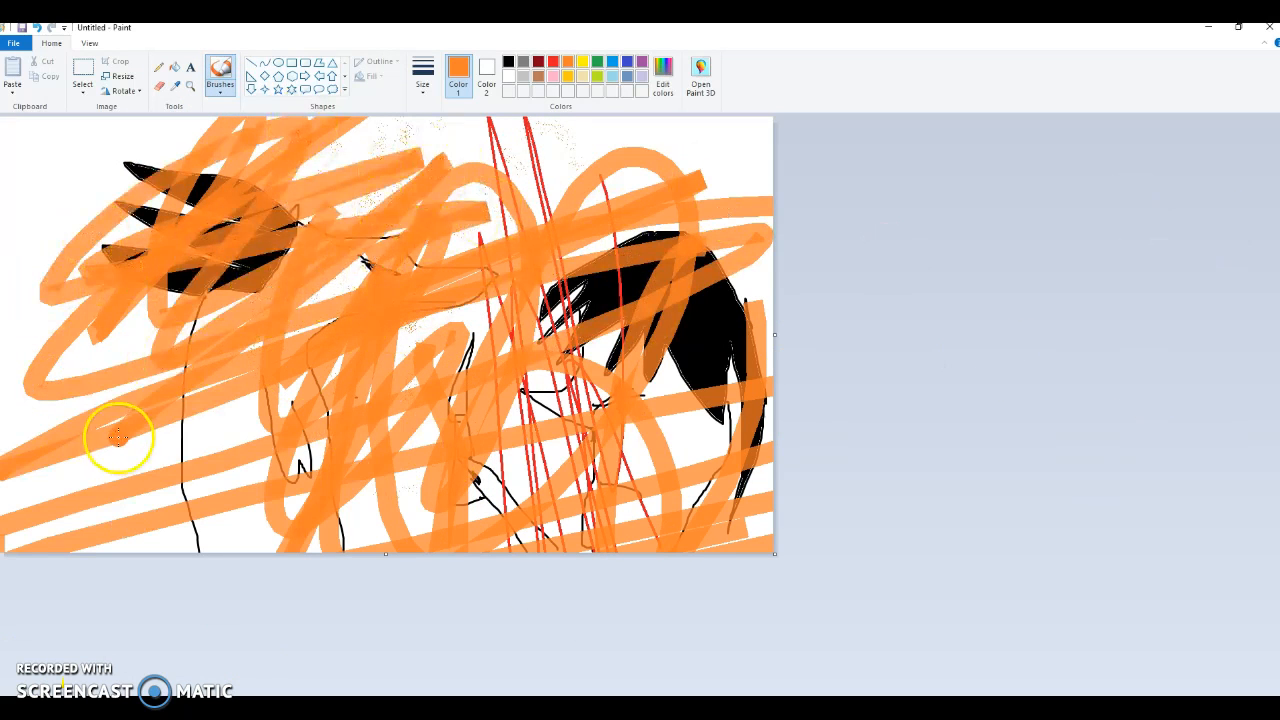
{"action": "left_click_drag", "start_coordinate": [118, 436], "coordinate": [480, 356]}
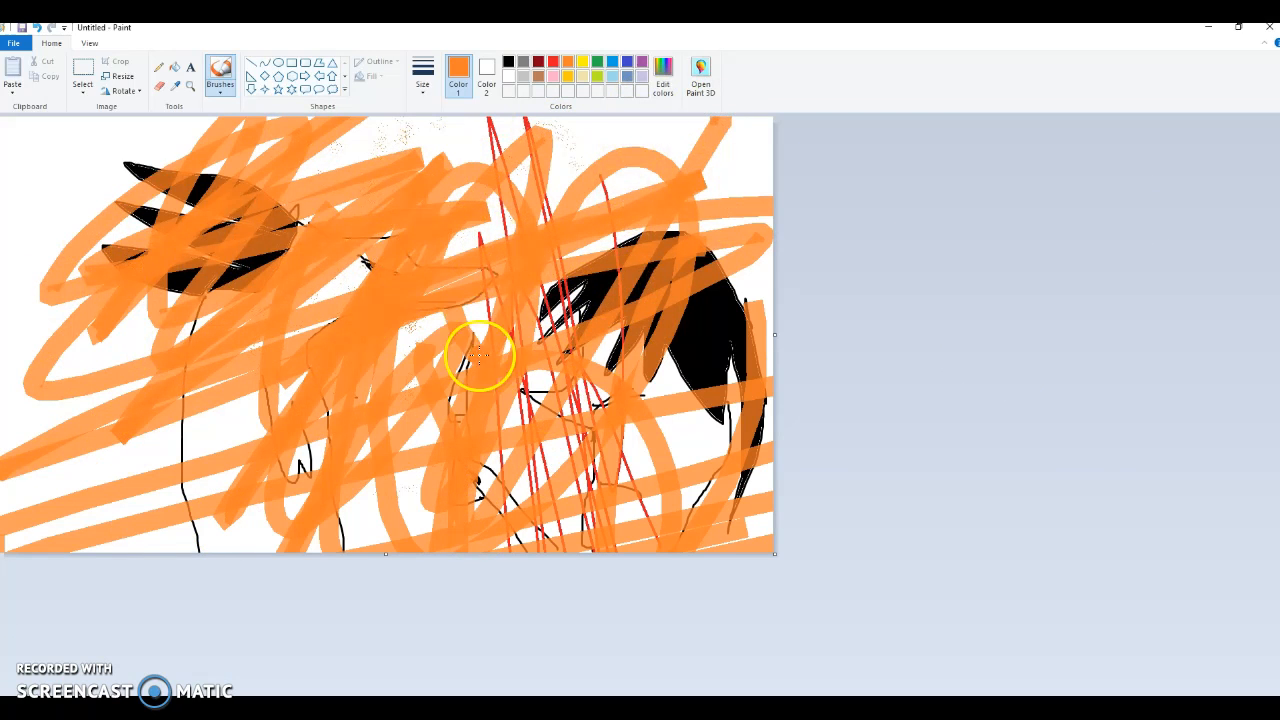